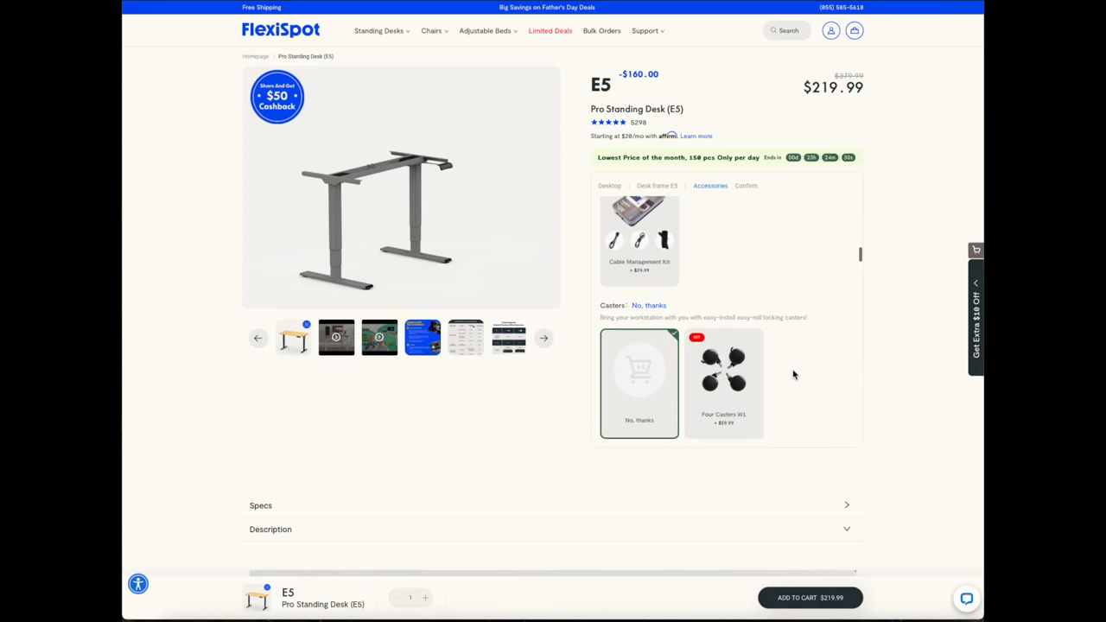
{"action": "scroll", "scroll_direction": "down", "scroll_amount": 3}
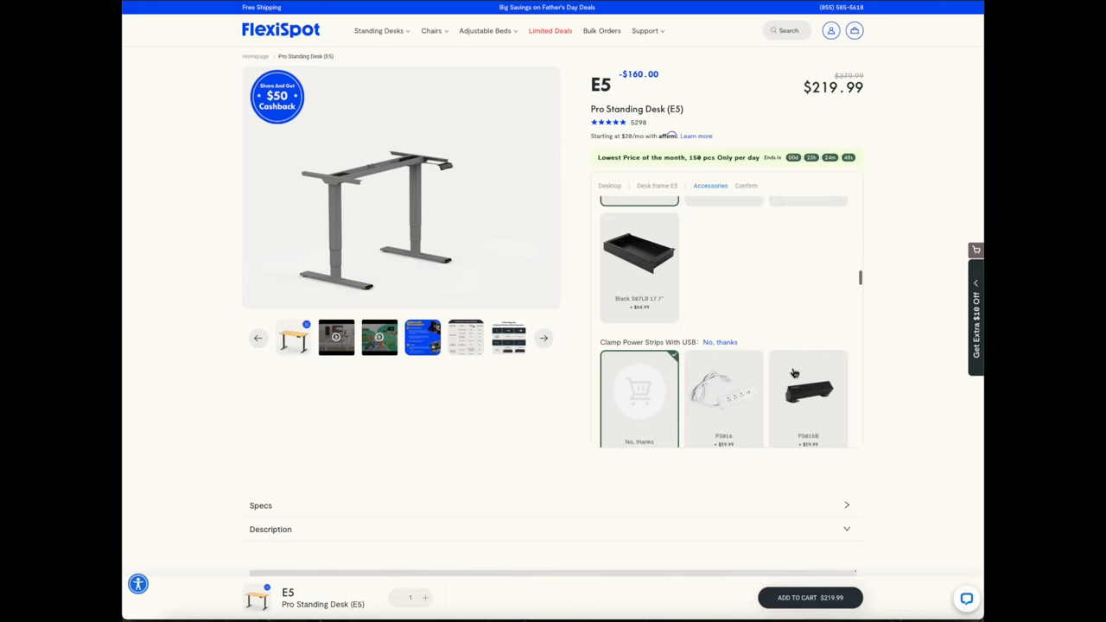
{"action": "scroll", "scroll_direction": "down", "scroll_amount": 3}
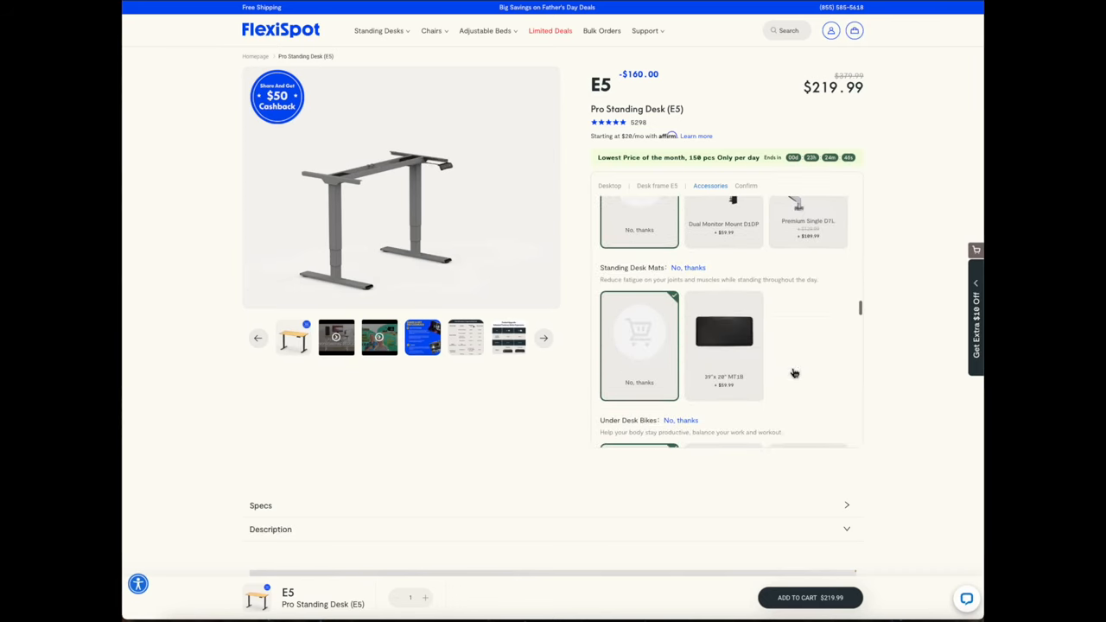
{"action": "scroll", "scroll_direction": "down", "scroll_amount": 3}
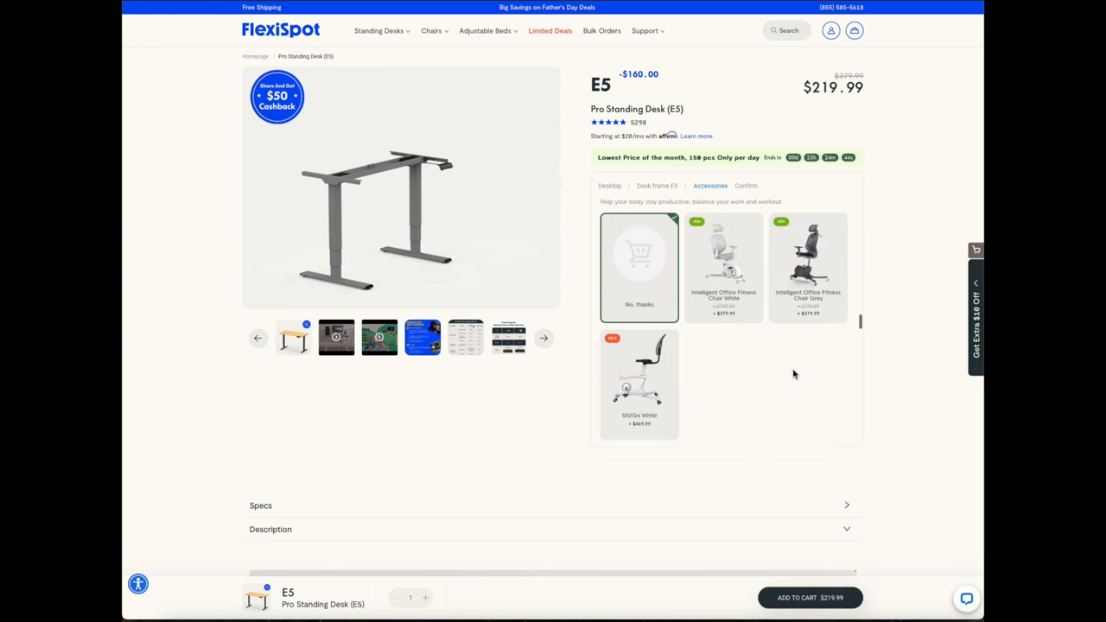